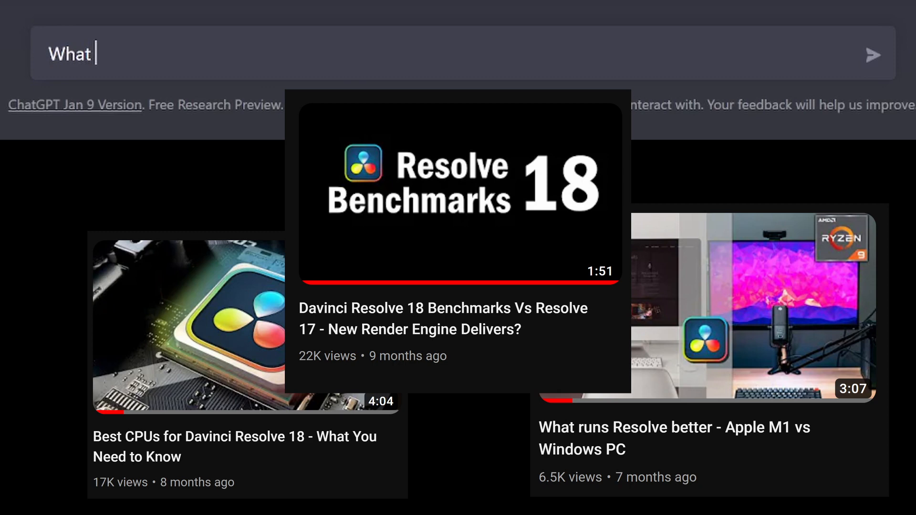
Ask ChatGPT 'What computer hardware should I use for resolve?'.
{"action": "type", "text": "computer hardwar"}
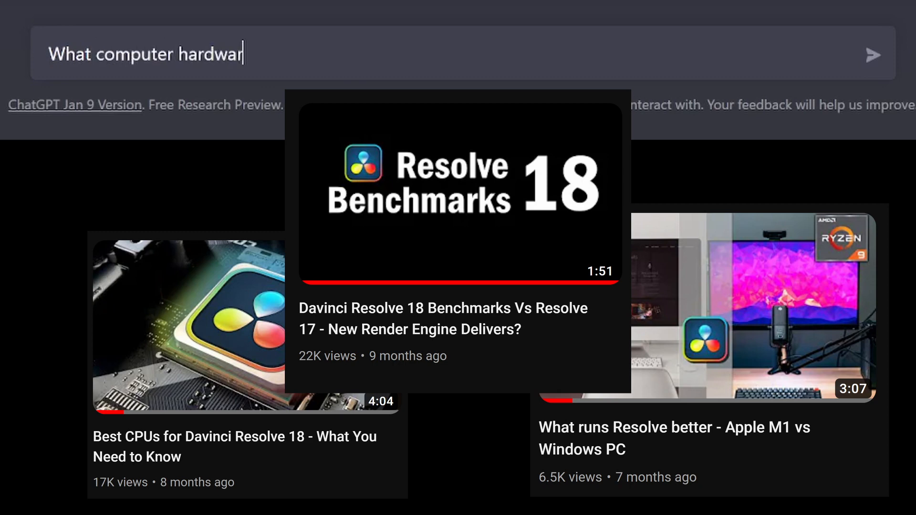
{"action": "type", "text": "should I use for"}
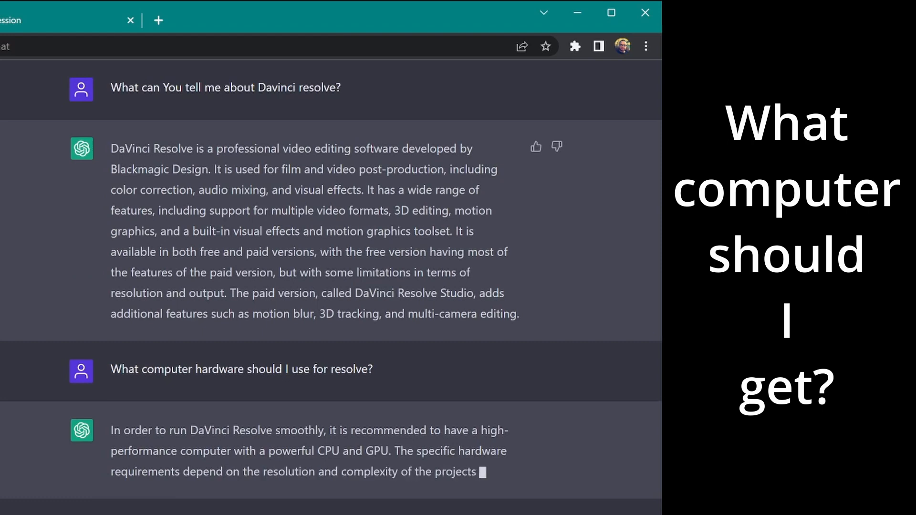
Read the hardware answer and highlight the sentence about Resolve being resource-intensive.
{"action": "left_click_drag", "start_coordinate": [110, 420], "coordinate": [505, 443]}
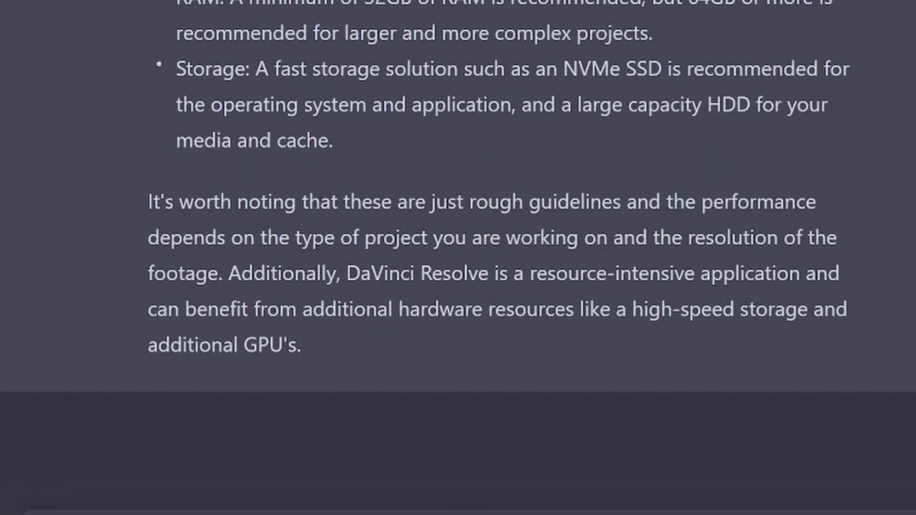
{"action": "left_click_drag", "start_coordinate": [344, 273], "coordinate": [791, 273]}
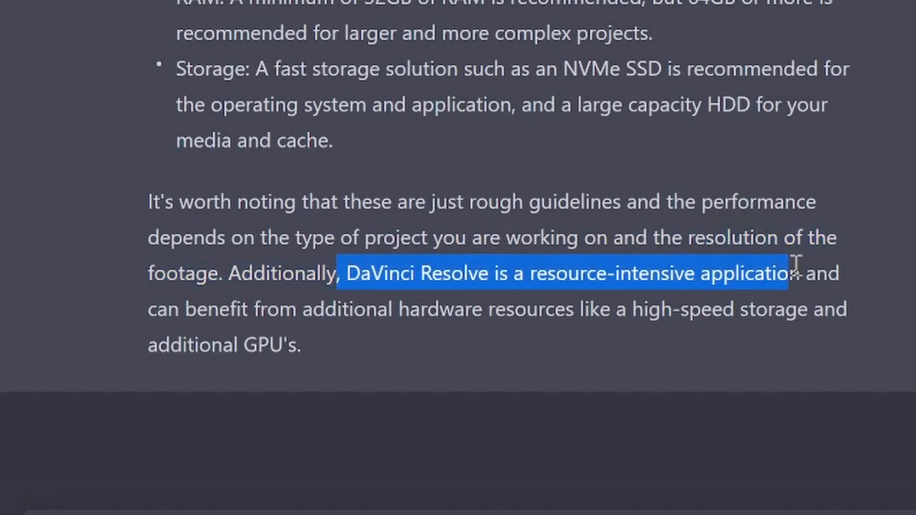
{"action": "left_click", "coordinate": [724, 228]}
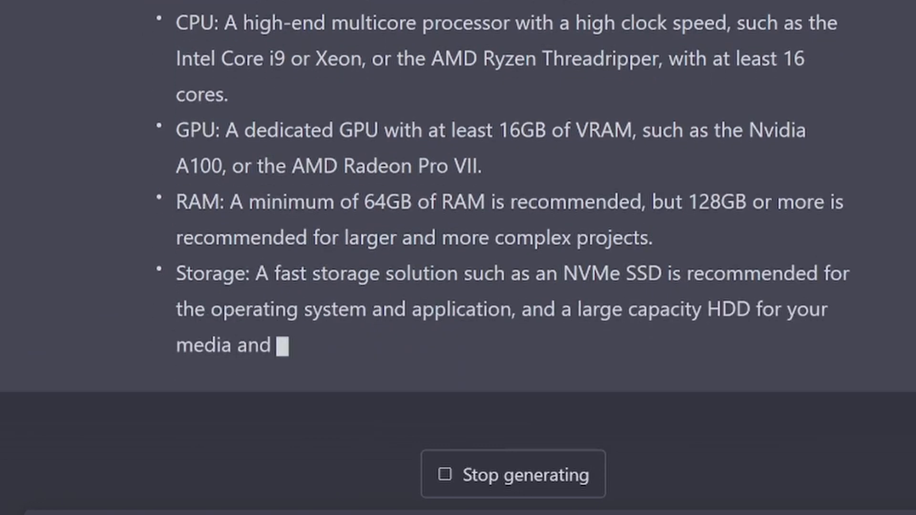
Scroll through the 8K answer and start the next prompt with 'resolve'.
{"action": "scroll", "scroll_direction": "down", "scroll_amount": 3}
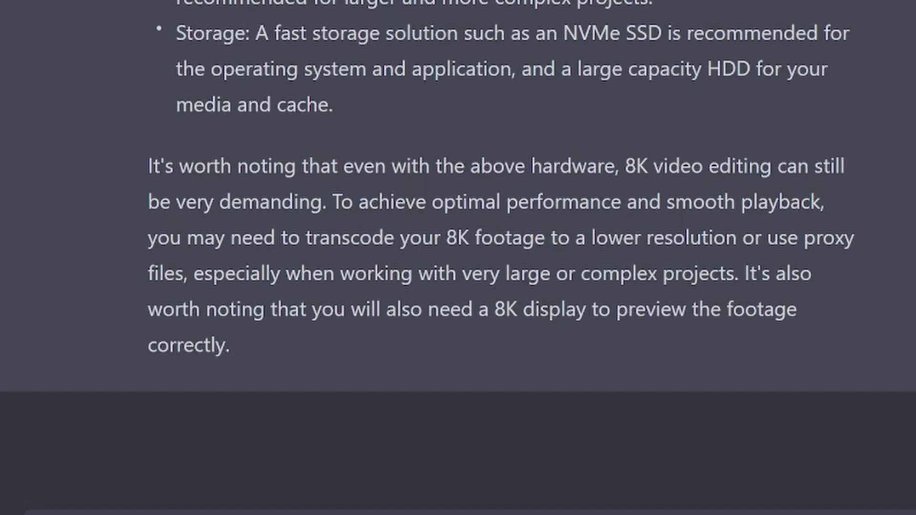
{"action": "type", "text": "resolve has a free and studio version -"}
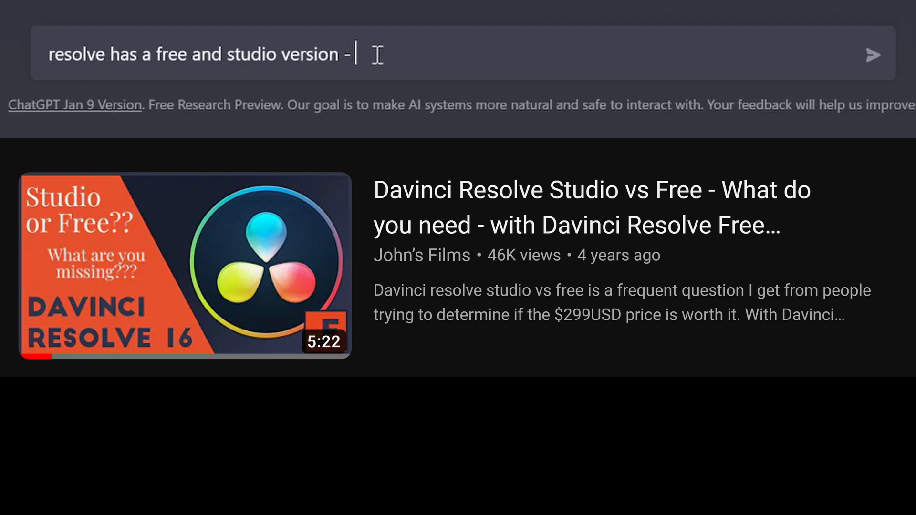
Ask 'resolve has a free and studio version - which should I use', then start typing 'What ca'.
{"action": "type", "text": "which shoudl I use"}
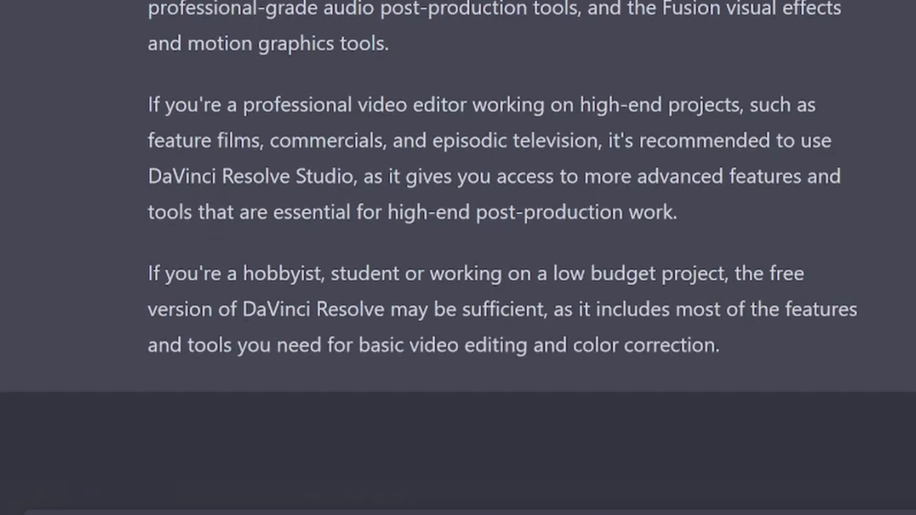
{"action": "type", "text": "What can I do in resolve"}
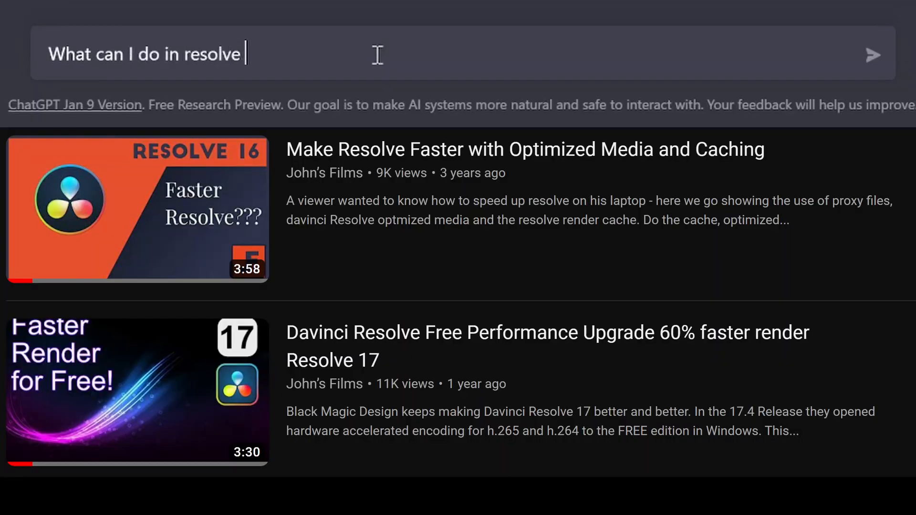
Ask 'What can I do in resolve to make it perform better?' and scroll the answer.
{"action": "type", "text": "to make it"}
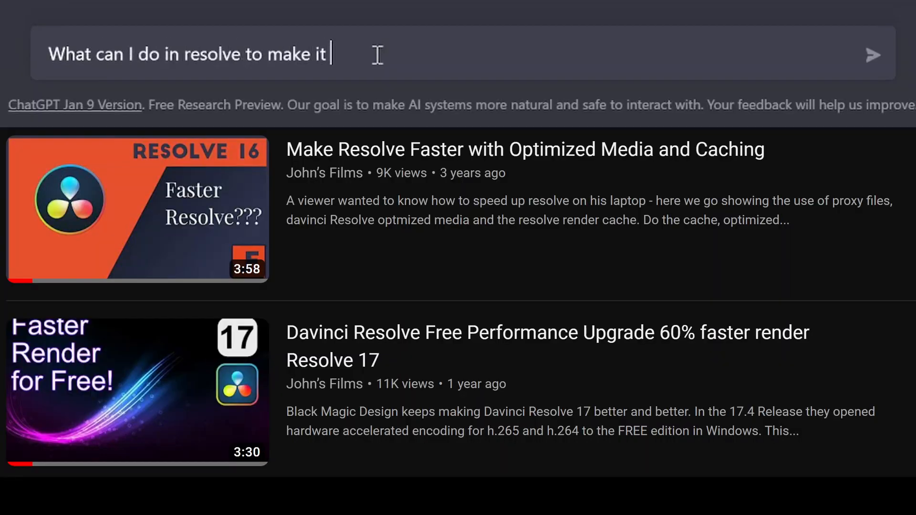
{"action": "type", "text": "perform better?"}
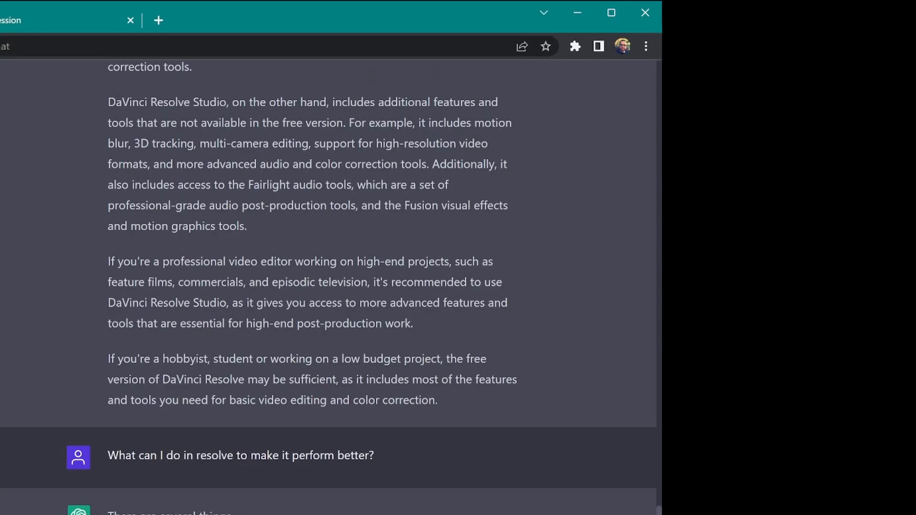
{"action": "scroll", "scroll_direction": "down", "scroll_amount": 3}
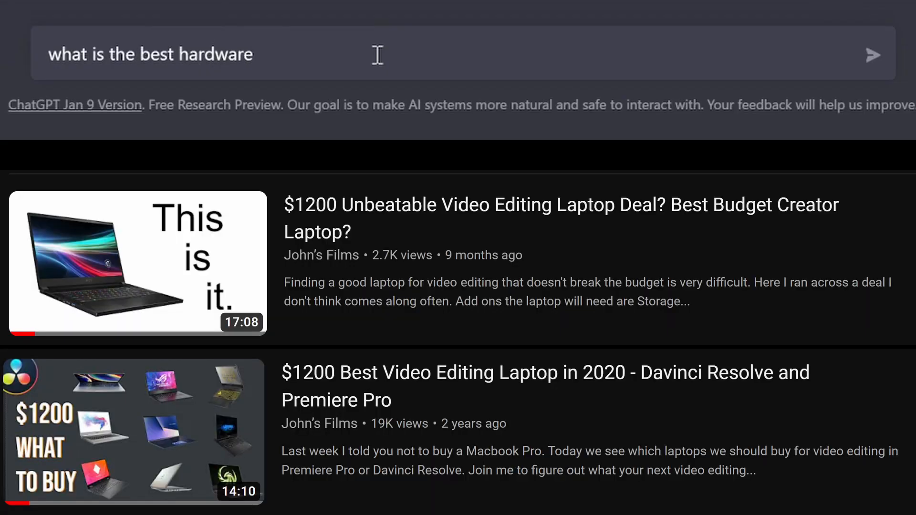
Ask for the best hardware configuration to buy for Resolve and scroll through its CPU/GPU list.
{"action": "type", "text": "configuration I should buy"}
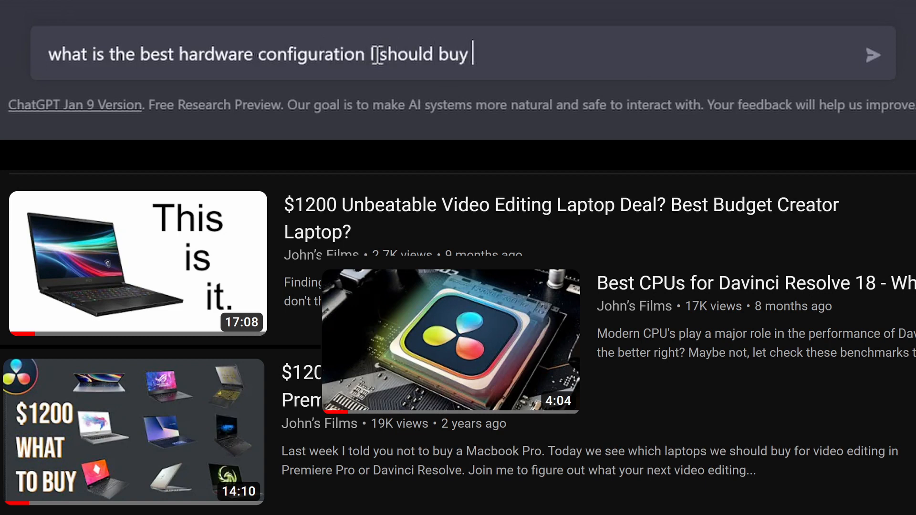
{"action": "left_click", "coordinate": [872, 55]}
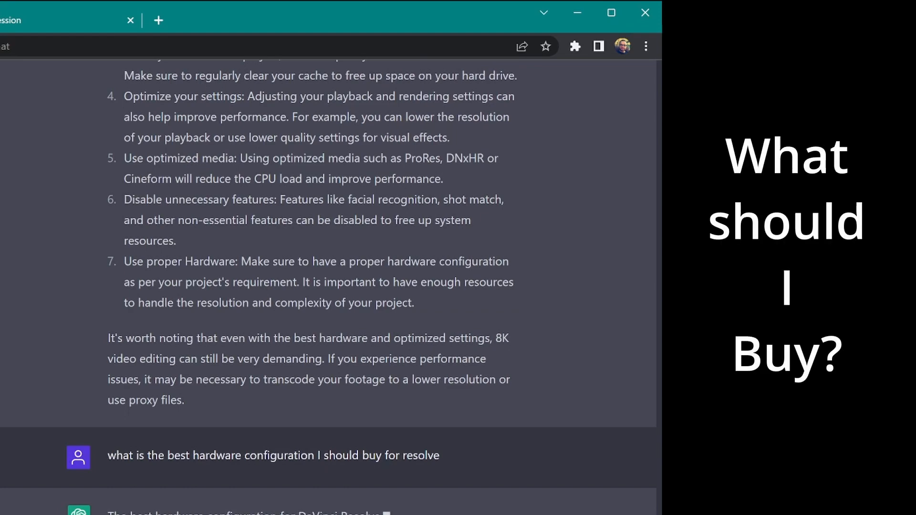
{"action": "scroll", "scroll_direction": "down", "scroll_amount": 3}
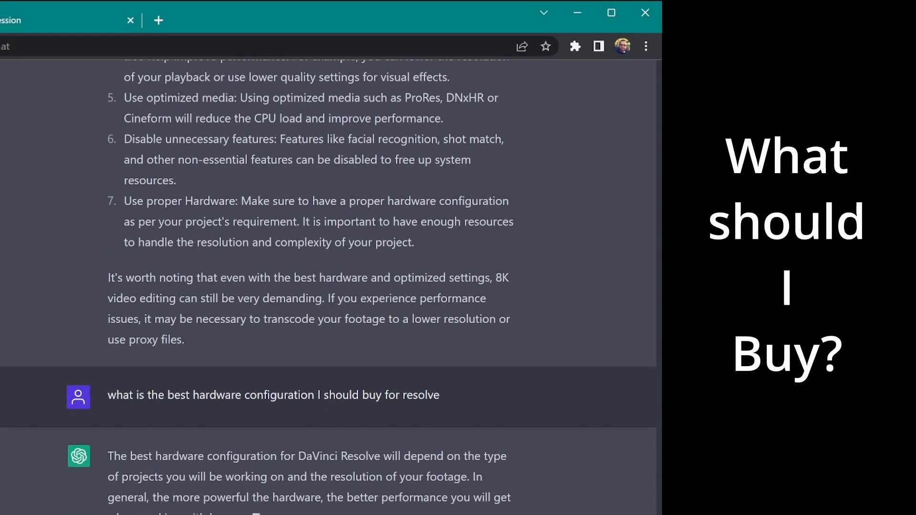
{"action": "scroll", "scroll_direction": "down", "scroll_amount": 3}
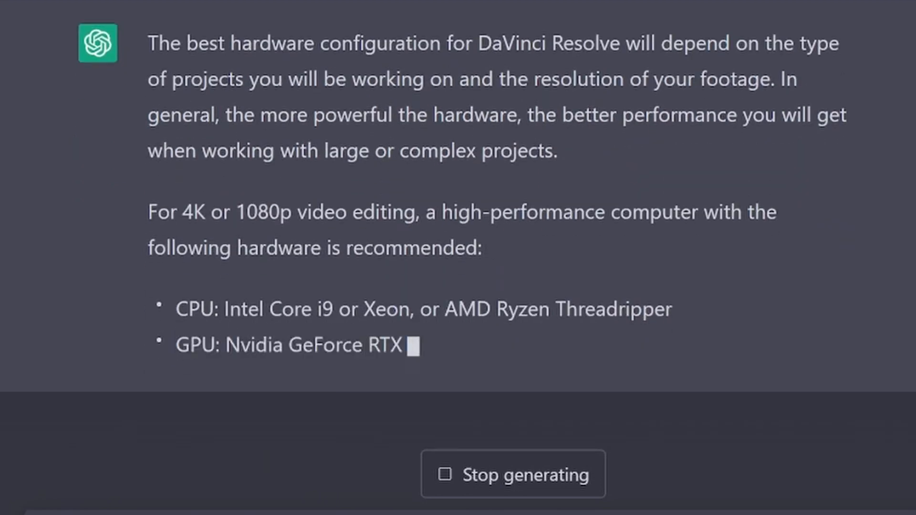
{"action": "scroll", "scroll_direction": "down", "scroll_amount": 3}
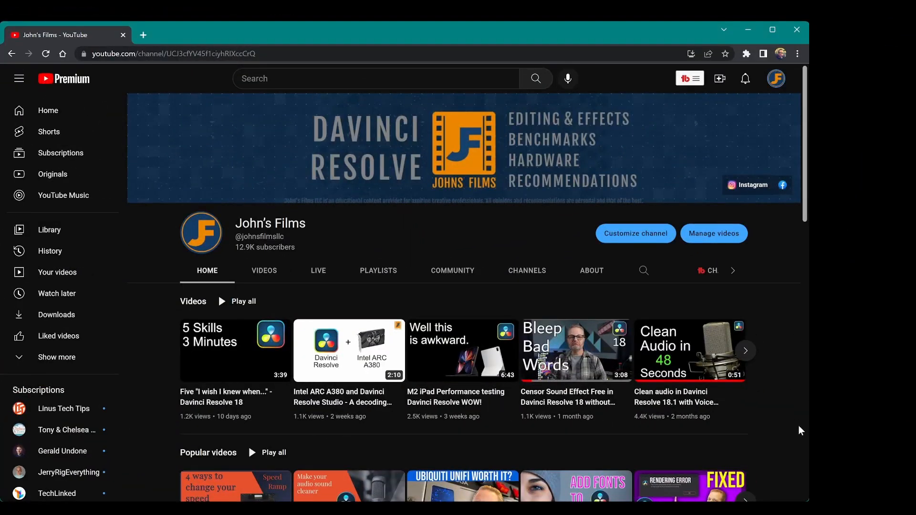
{"action": "scroll", "scroll_direction": "down", "scroll_amount": 3}
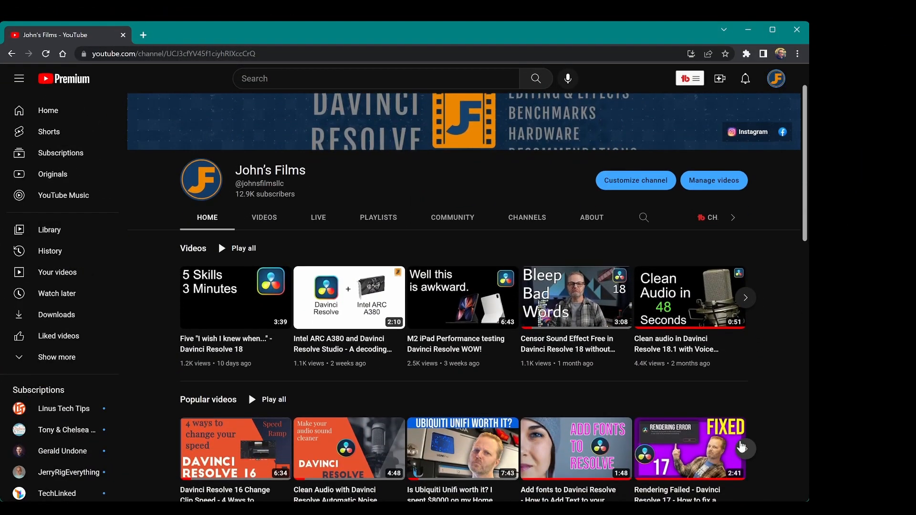
{"action": "scroll", "scroll_direction": "down", "scroll_amount": 3}
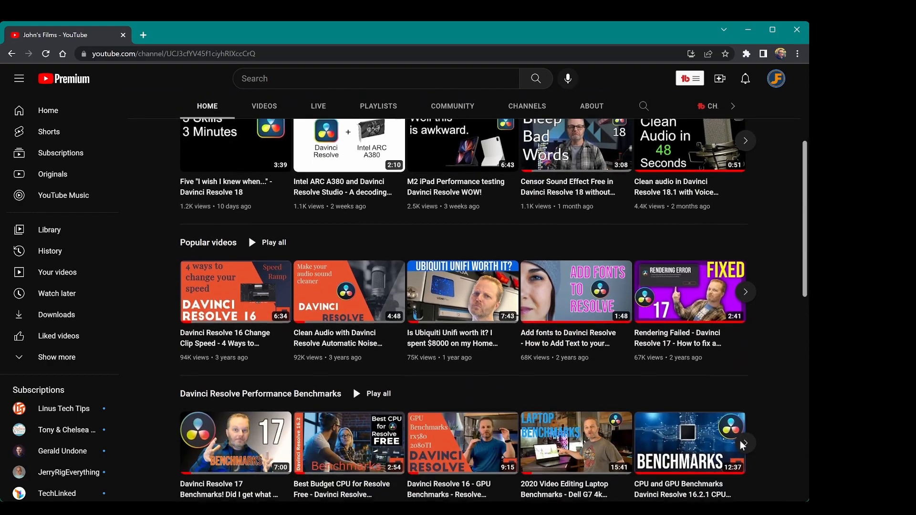
{"action": "scroll", "scroll_direction": "down", "scroll_amount": 3}
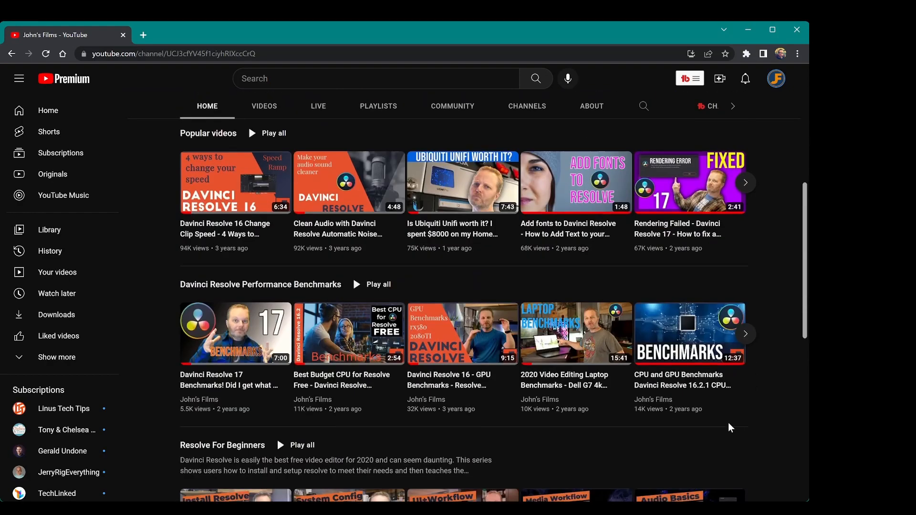
{"action": "scroll", "scroll_direction": "down", "scroll_amount": 3}
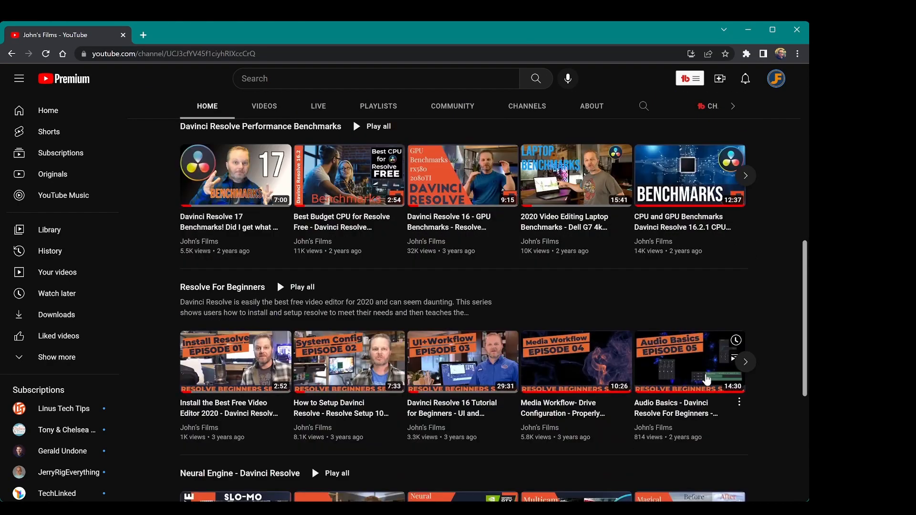
{"action": "scroll", "scroll_direction": "down", "scroll_amount": 3}
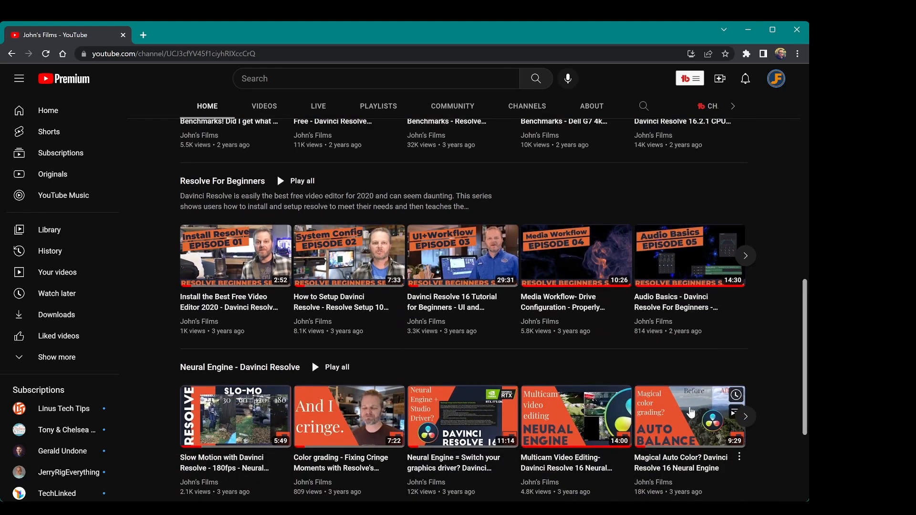